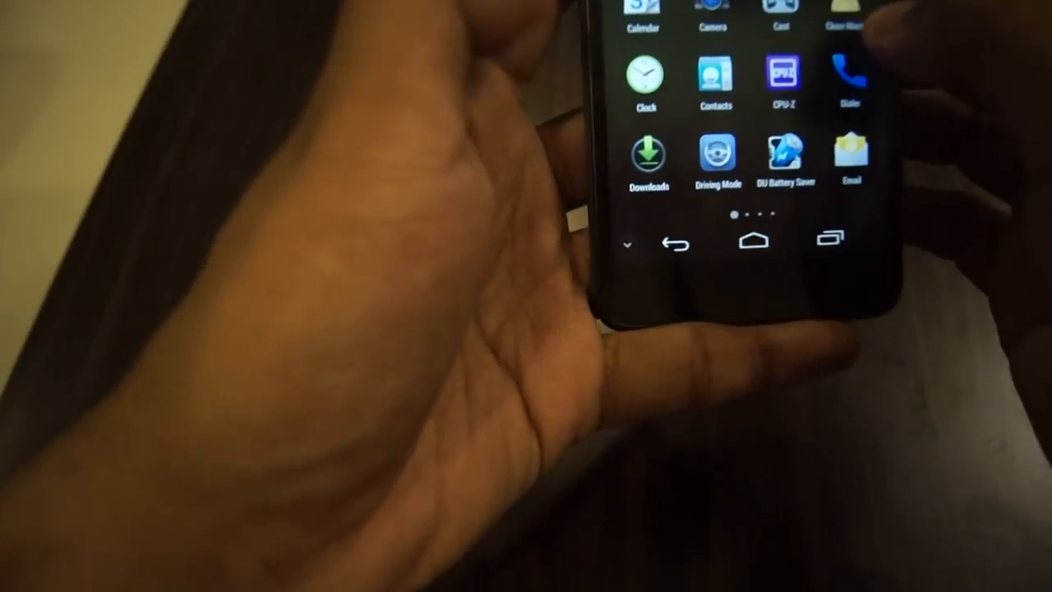
# Step: Launch CPU-Z and view its About page with the settings and web page links
pyautogui.click(781, 78)
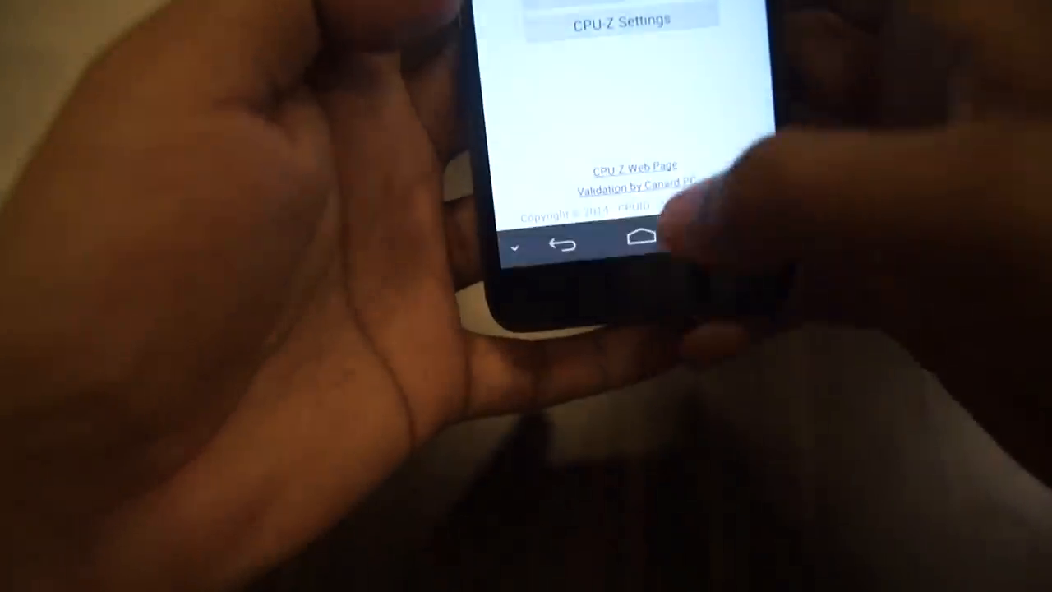
# Step: Exit CPU-Z to the home screen and open the system Settings list
pyautogui.click(625, 242)
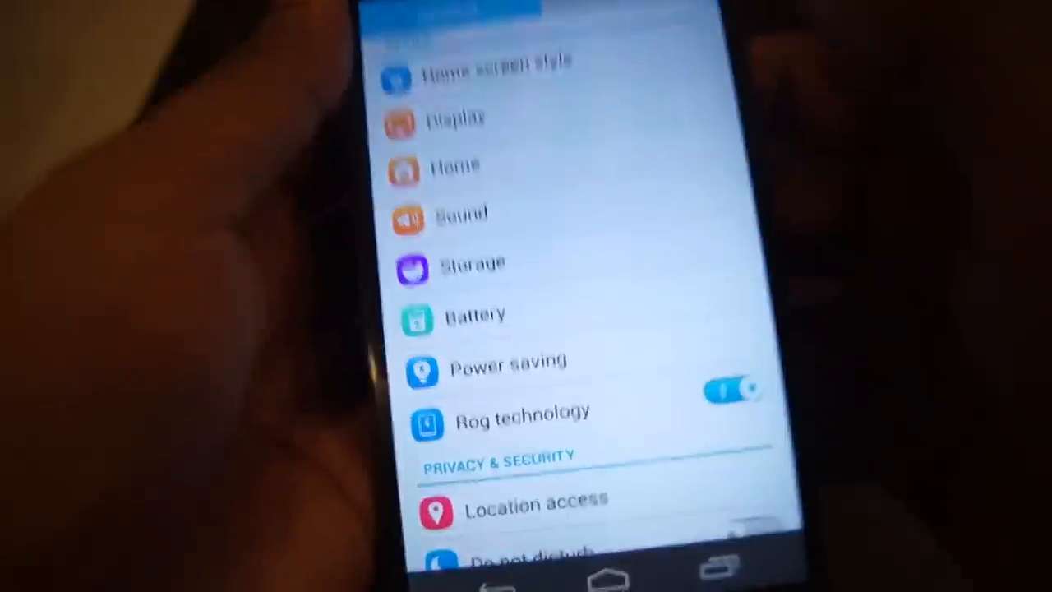
pyautogui.click(474, 315)
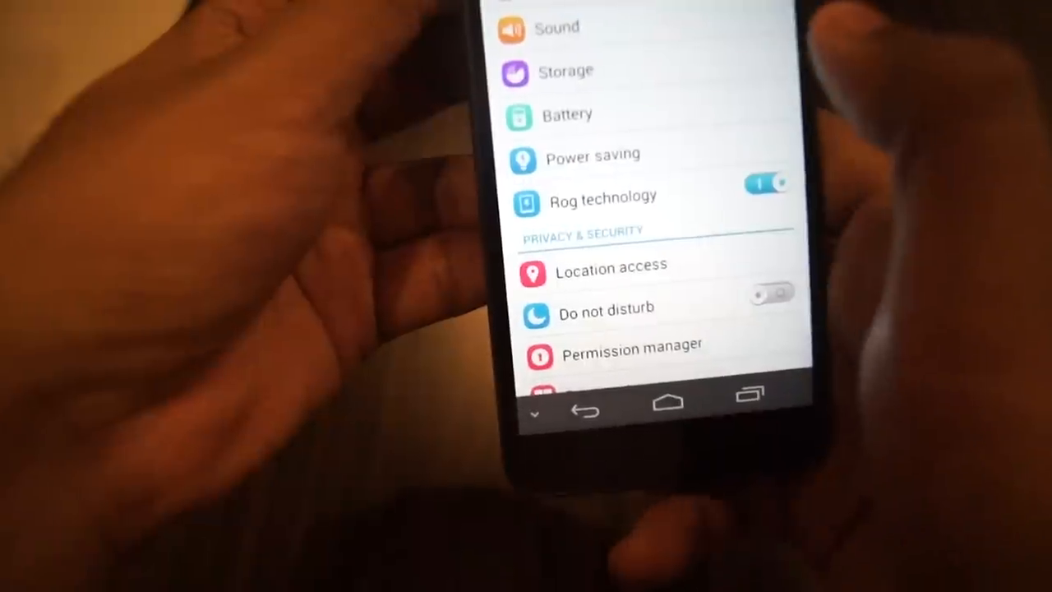
pyautogui.click(764, 182)
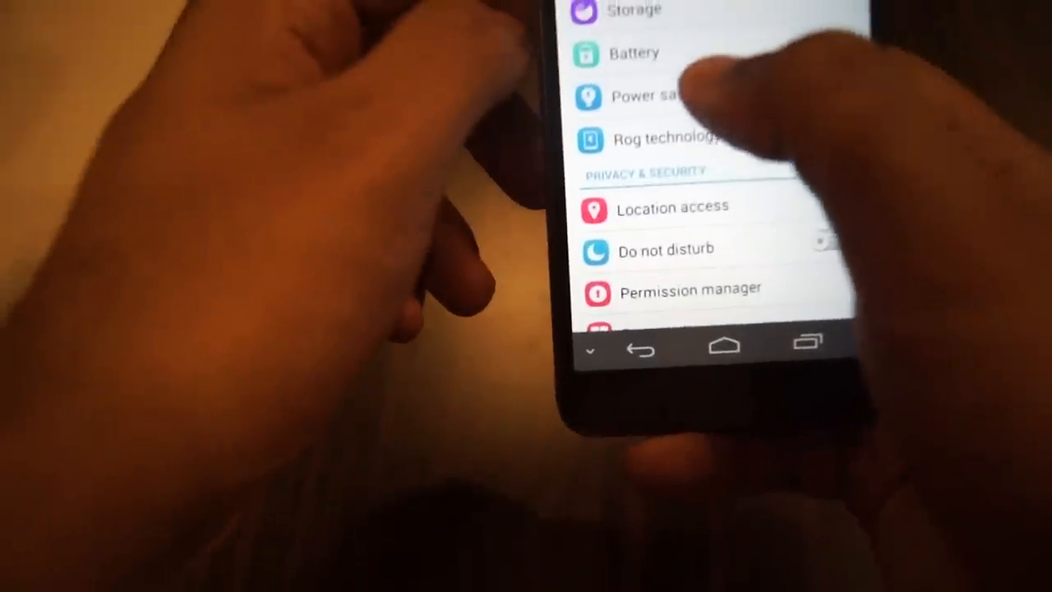
# Step: Run the Power saving optimization and scroll through smart power saving and auto-brightness items
pyautogui.click(649, 97)
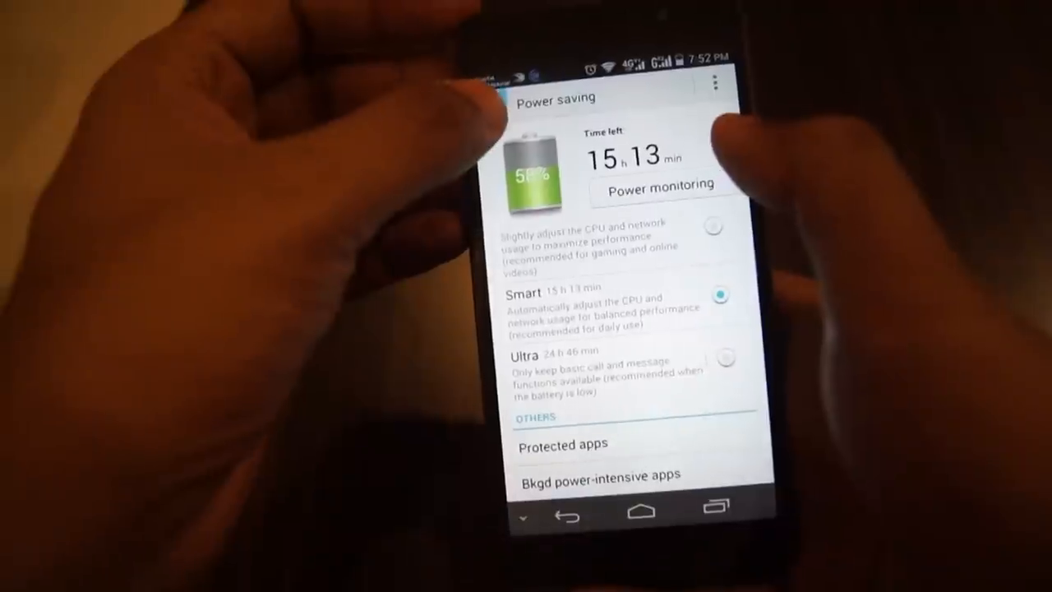
pyautogui.click(657, 183)
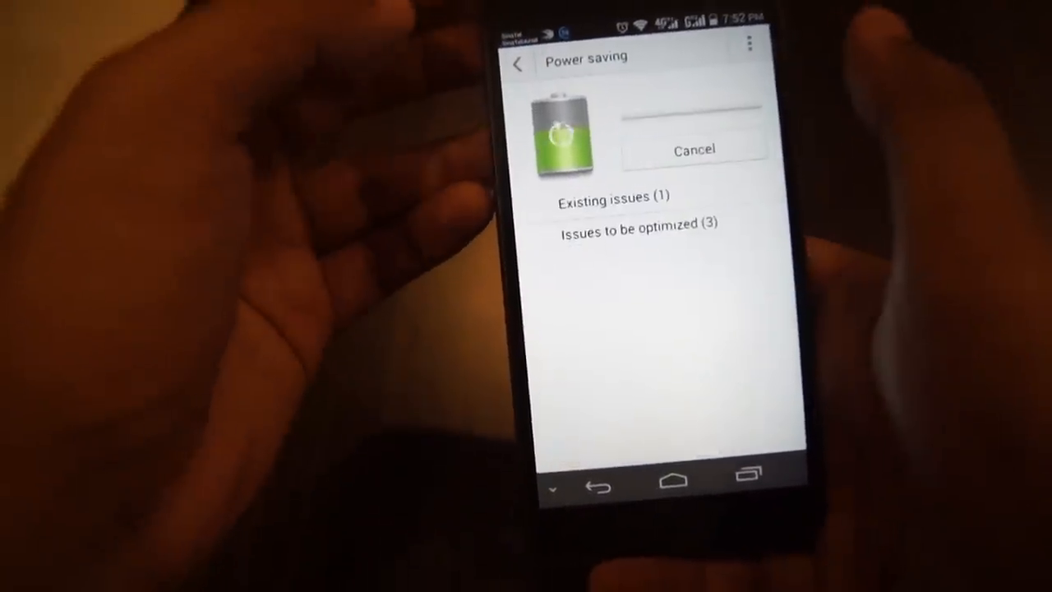
pyautogui.scroll(-3)
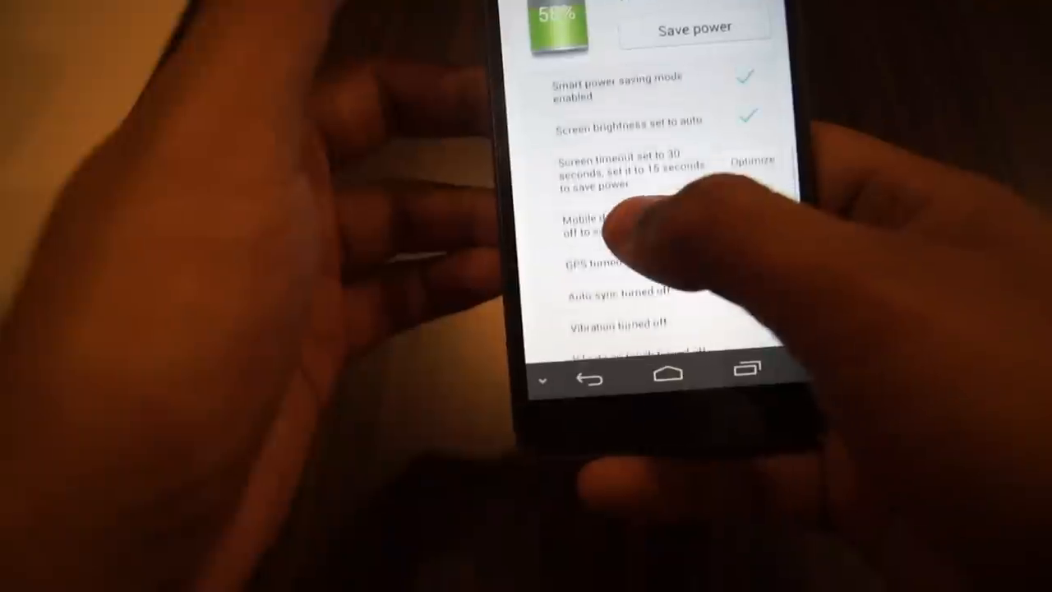
pyautogui.scroll(-3)
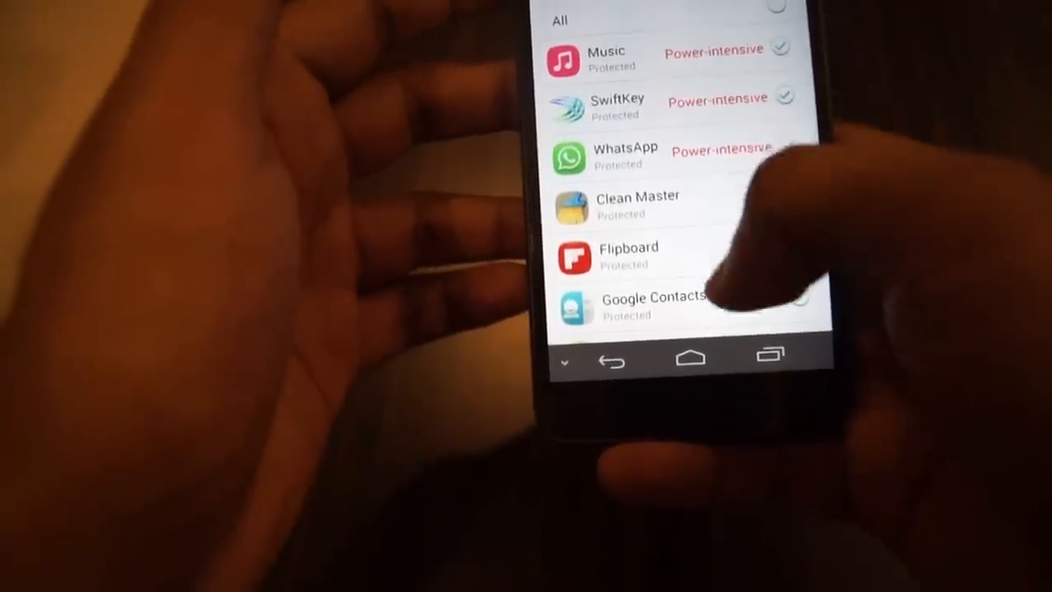
# Step: Scroll the Protected apps list showing Music, SwiftKey and WhatsApp as power-intensive
pyautogui.scroll(-3)
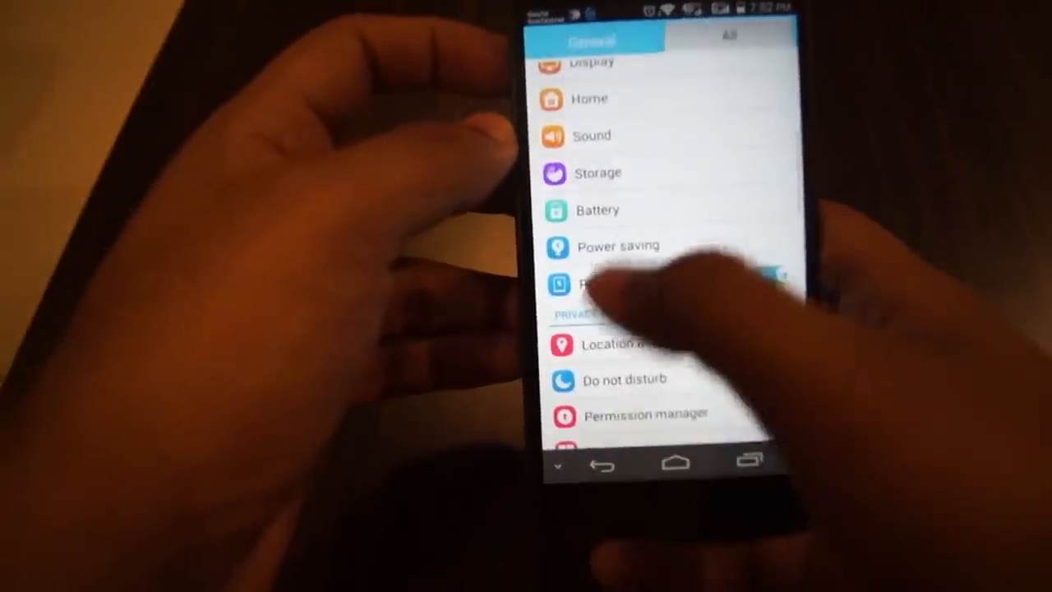
# Step: Scroll Settings down to protected apps, startup manager, notification manager and backup & reset
pyautogui.scroll(-3)
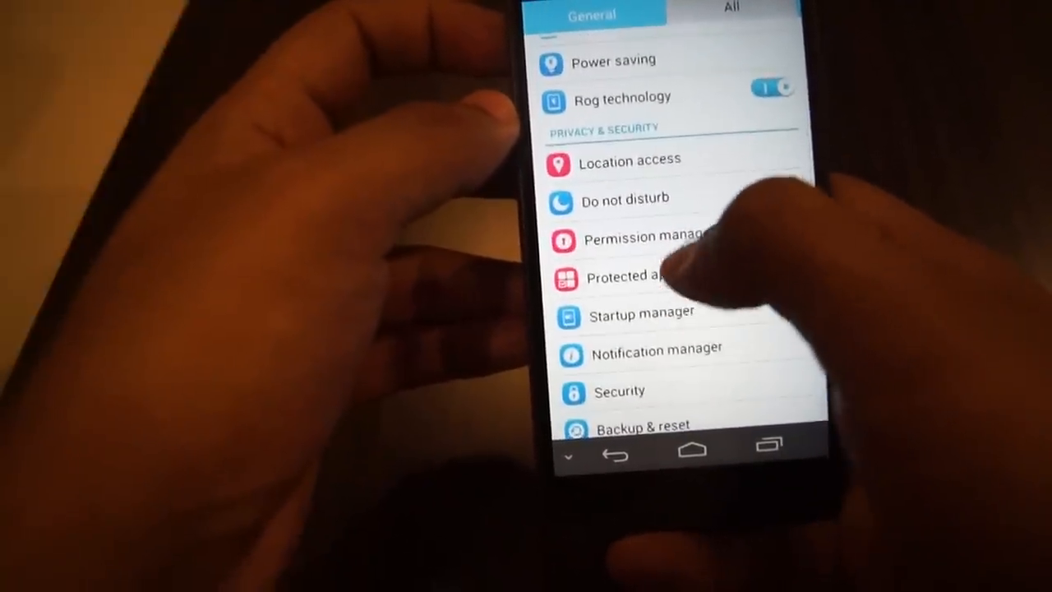
# Step: View Permission manager's Applications tab and scroll the app list down to Trusted apps
pyautogui.click(633, 238)
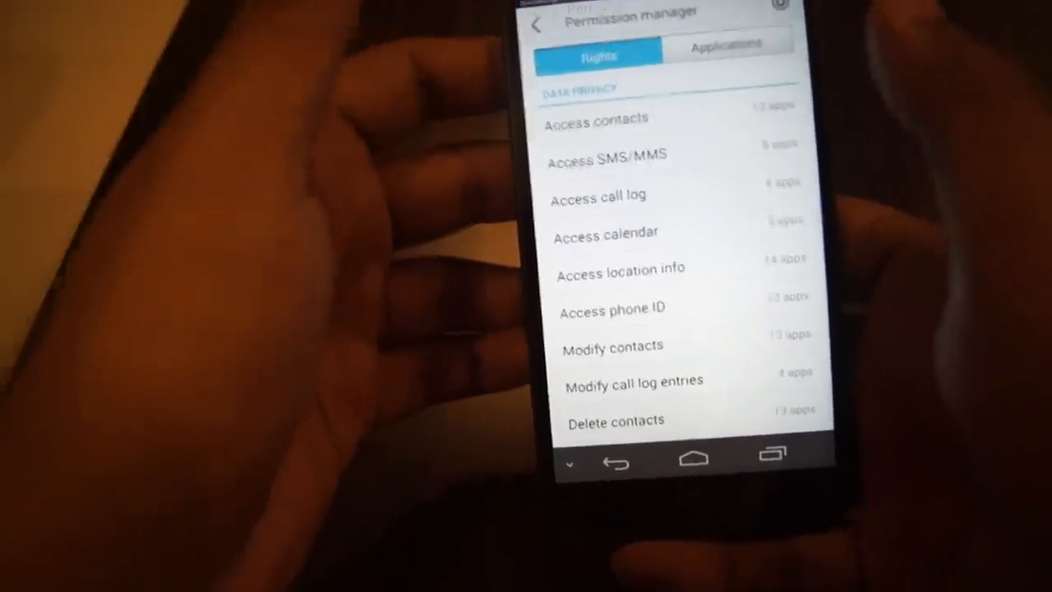
pyautogui.click(728, 44)
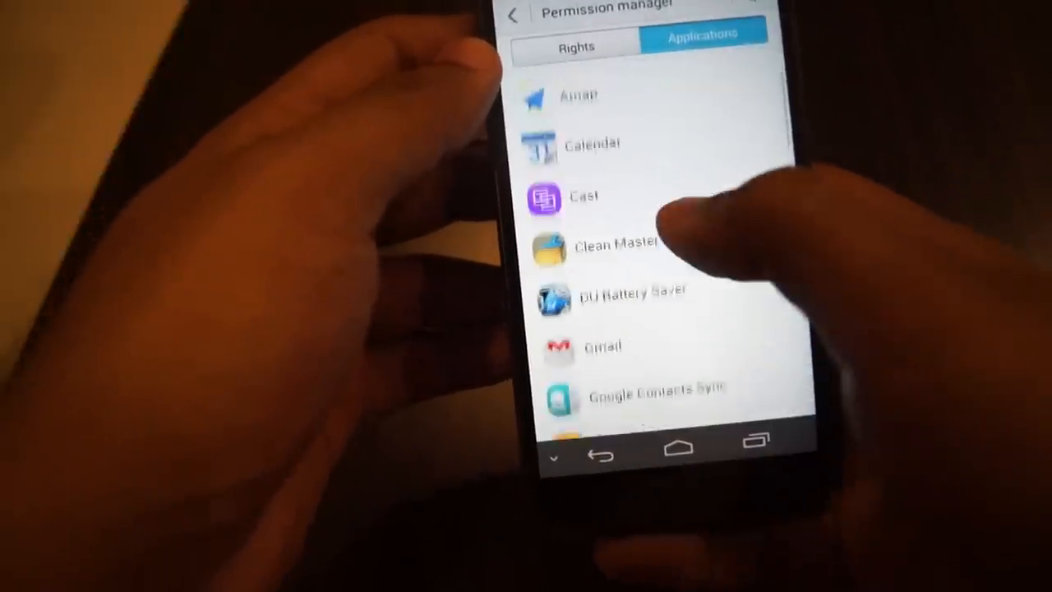
pyautogui.scroll(-3)
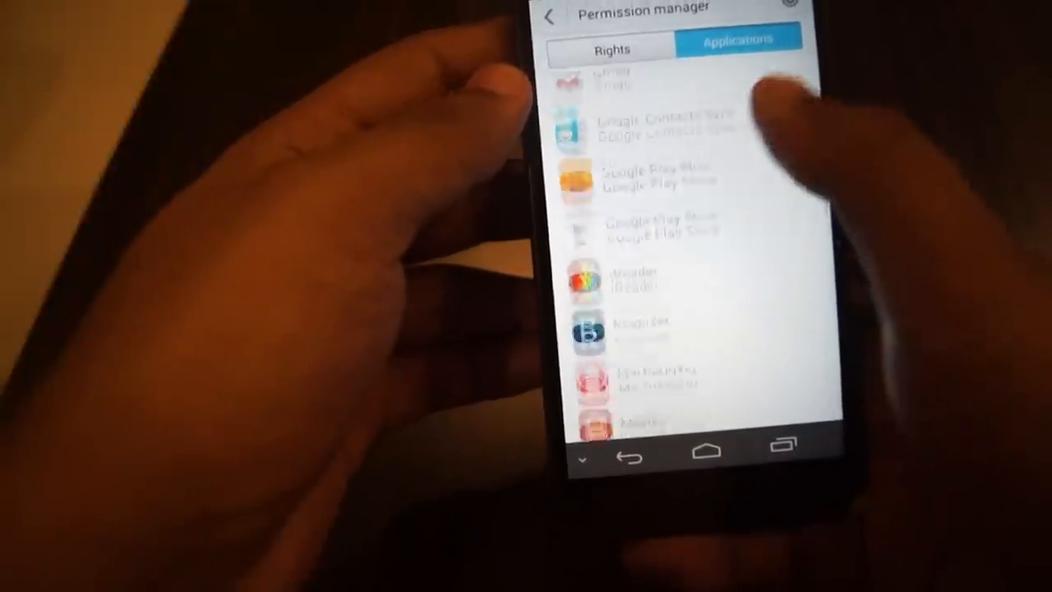
pyautogui.scroll(-3)
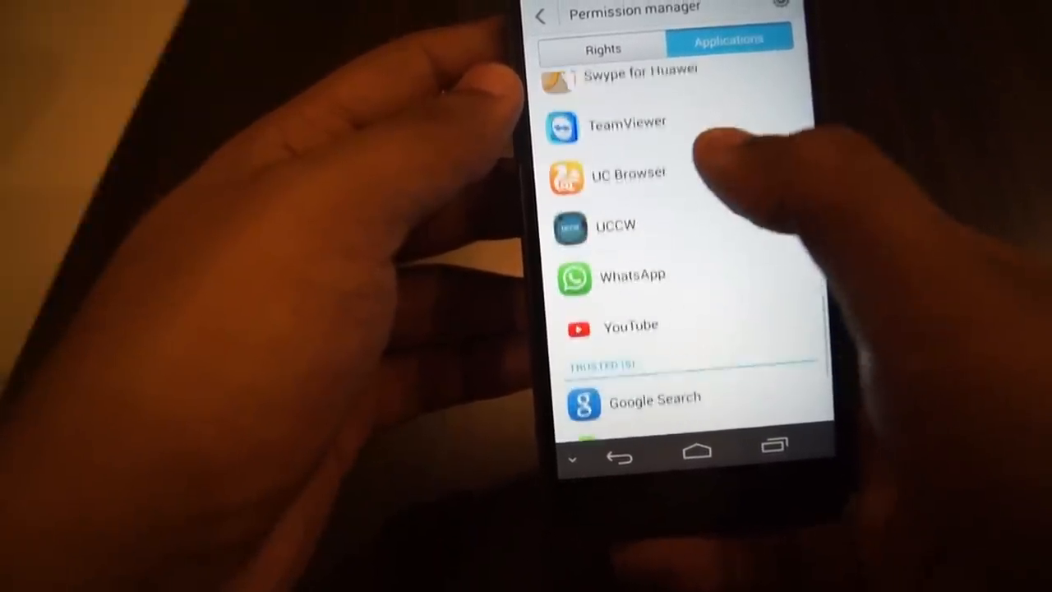
pyautogui.click(633, 274)
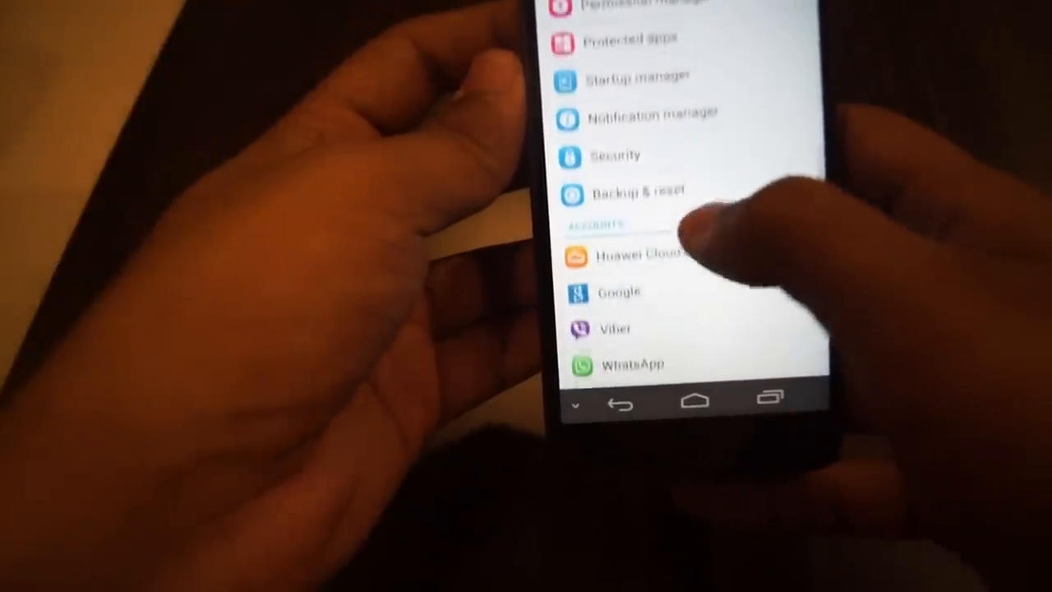
# Step: Exit Permission manager to Settings, showing add account and the Apps section
pyautogui.click(637, 193)
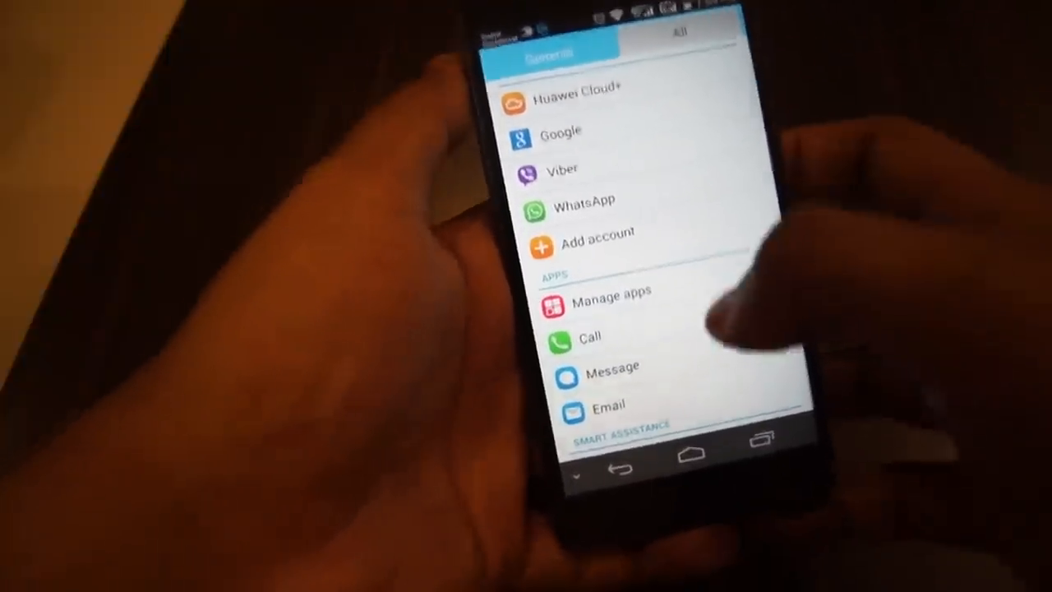
# Step: Browse Navigation bar, Suspend button, Motion control and Gloves mode, then return home
pyautogui.scroll(-3)
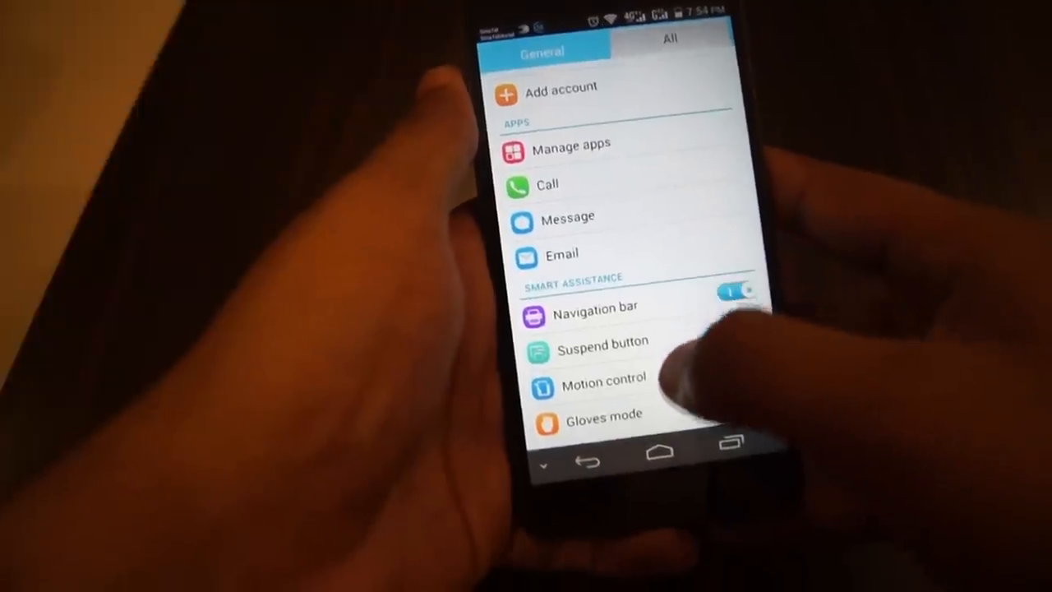
pyautogui.scroll(-3)
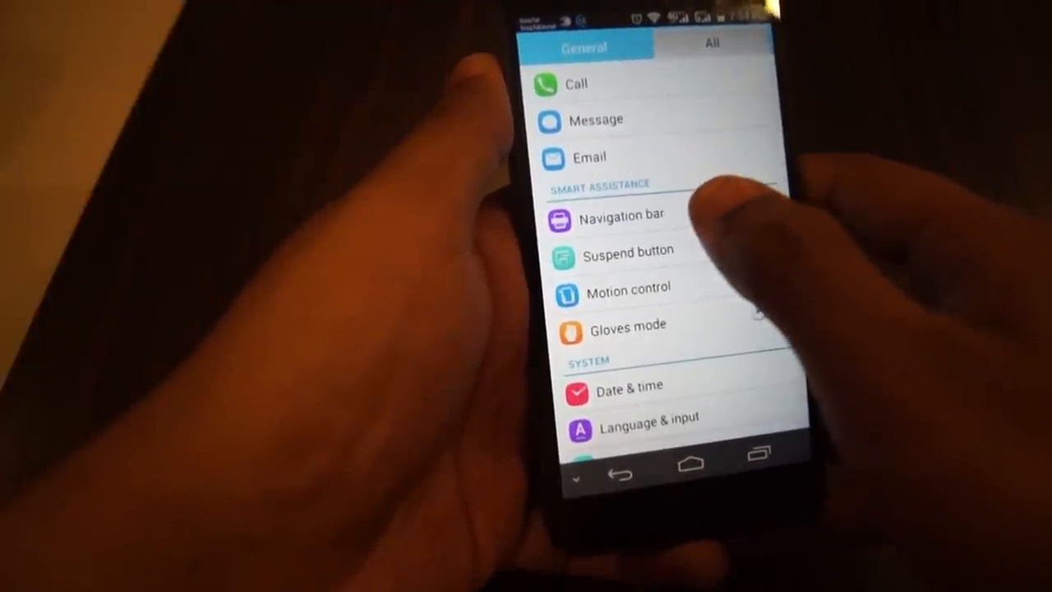
pyautogui.click(622, 214)
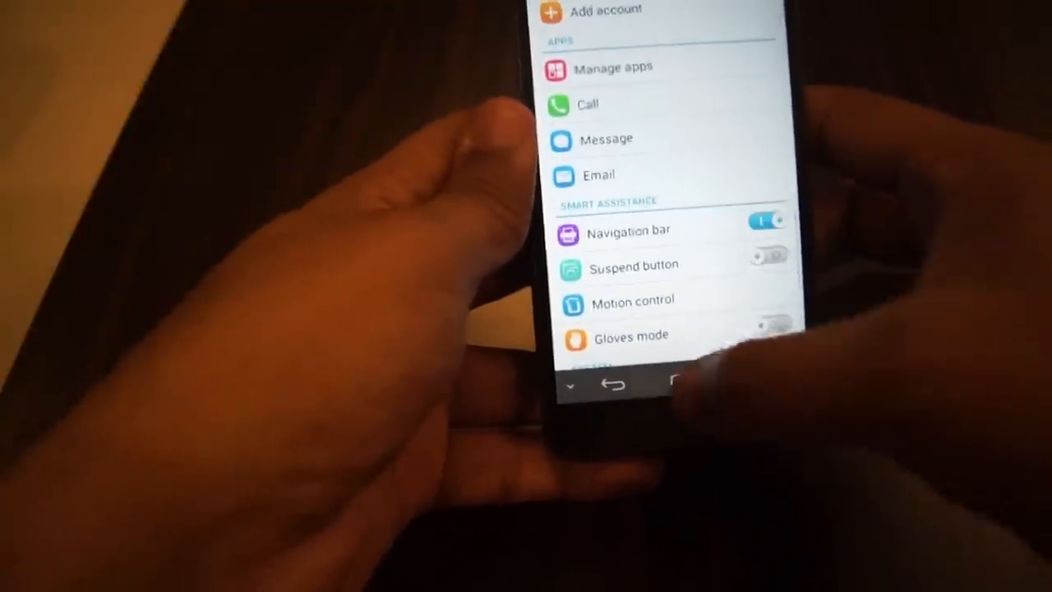
pyautogui.click(665, 384)
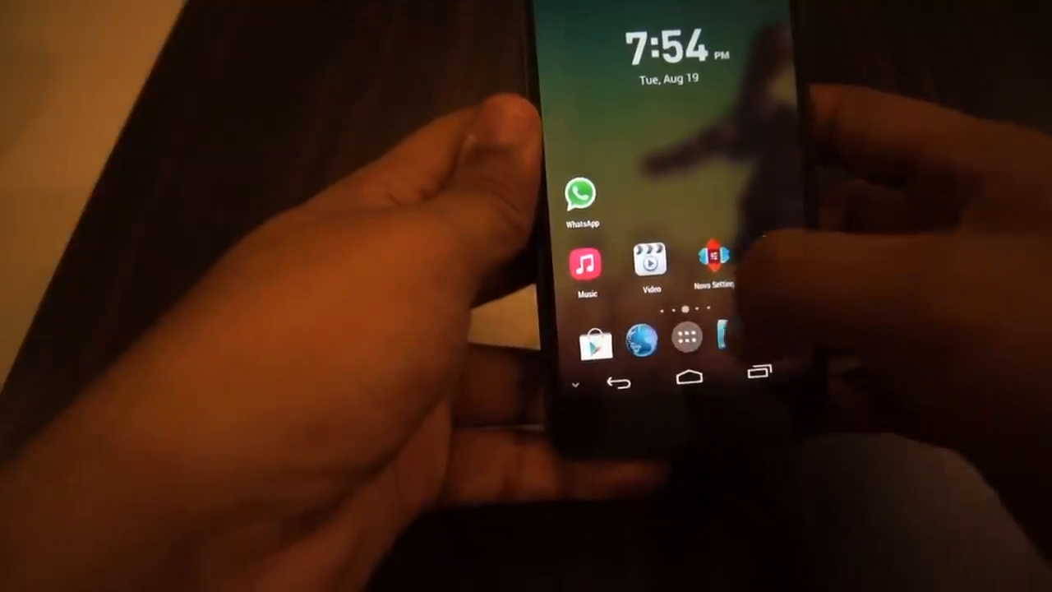